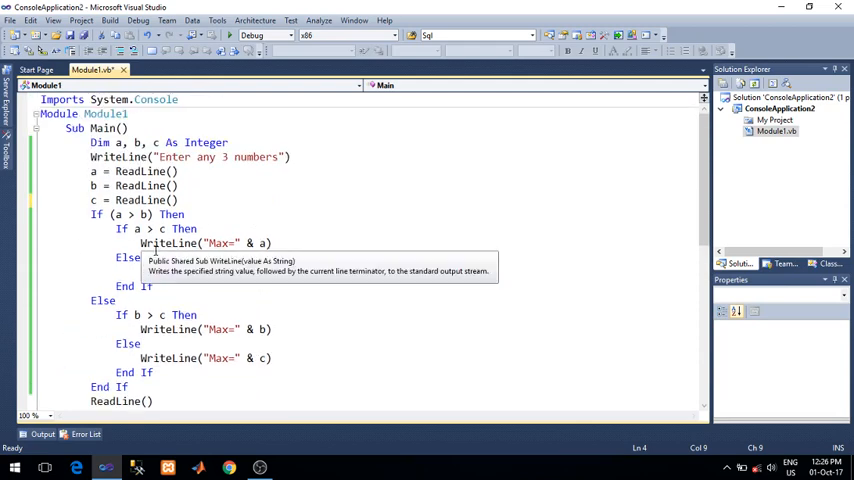
pyautogui.moveTo(262, 378)
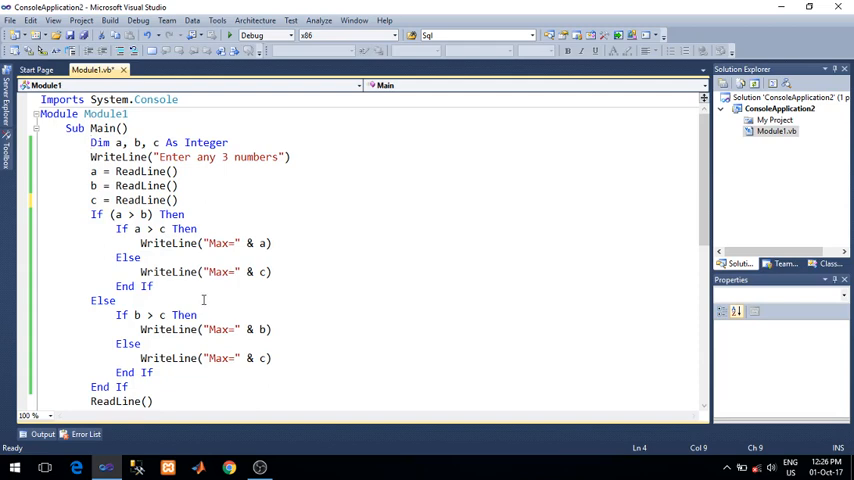
# - Run the max-of-three program once, then close its console window
pyautogui.scroll(-3)
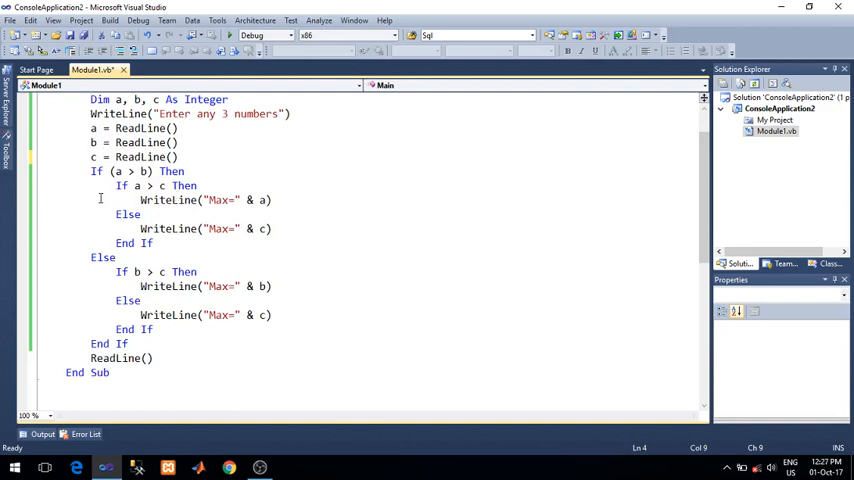
pyautogui.moveTo(368, 403)
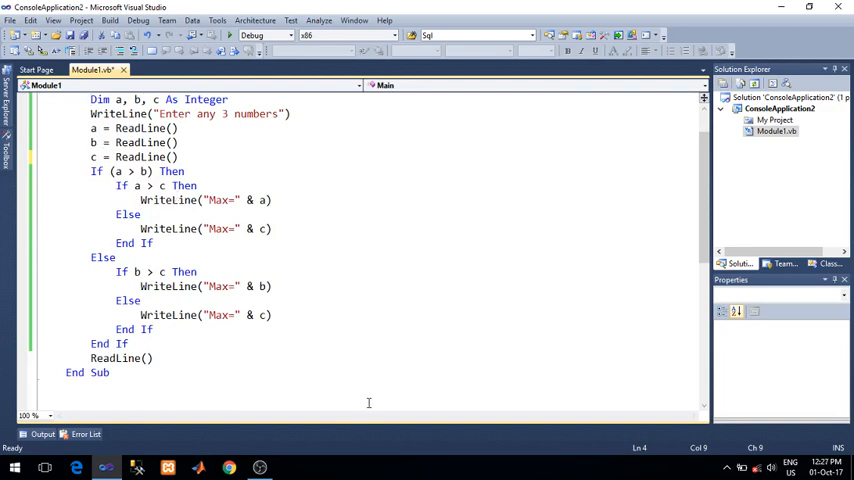
pyautogui.scroll(3)
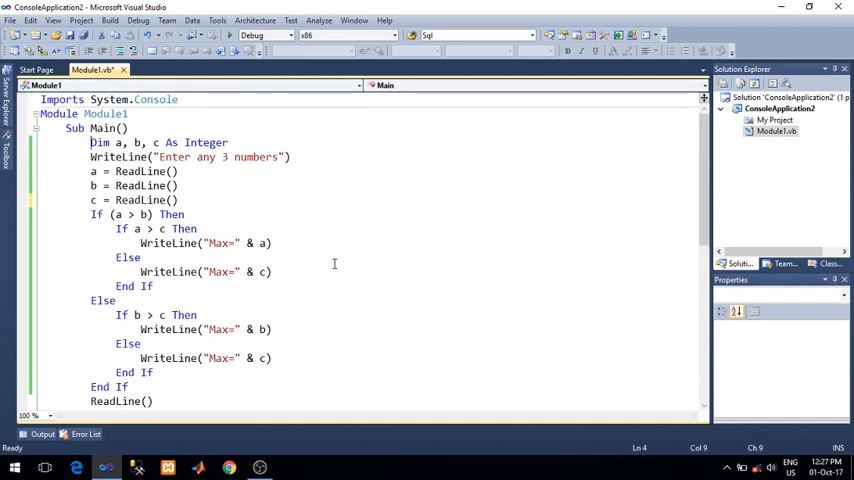
pyautogui.click(235, 35)
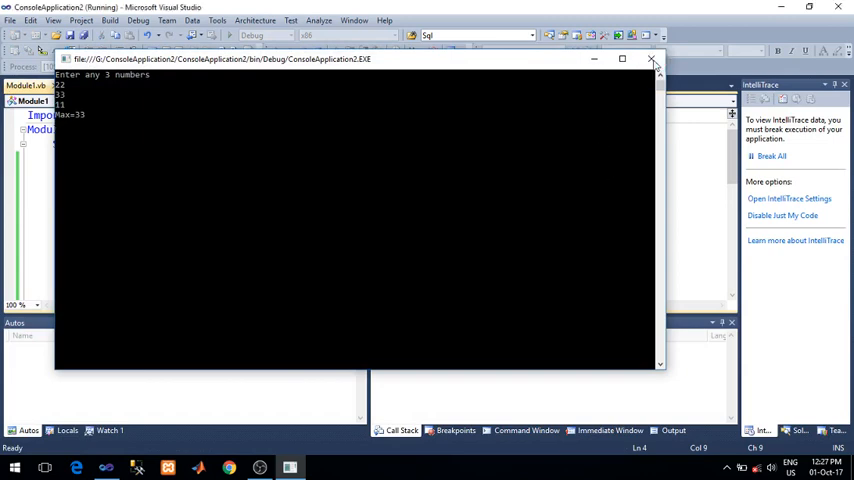
pyautogui.click(651, 59)
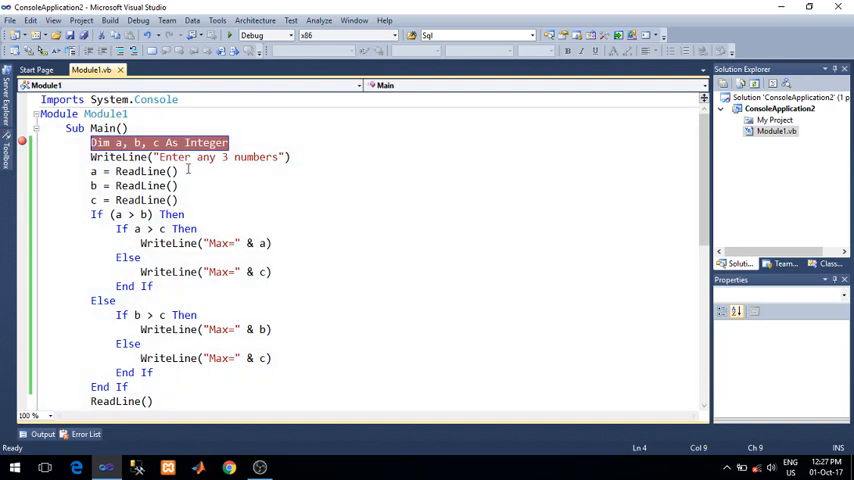
pyautogui.moveTo(396, 306)
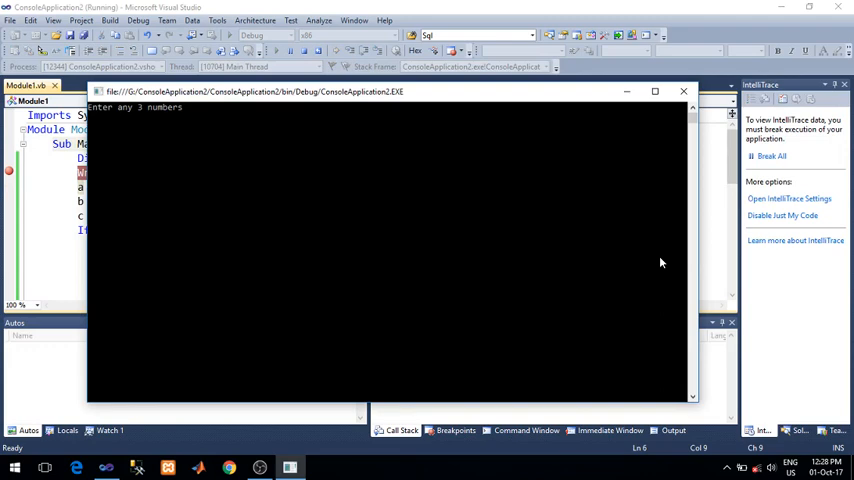
# - Enter 33 as the first number in the debugged program's console
pyautogui.write('33')
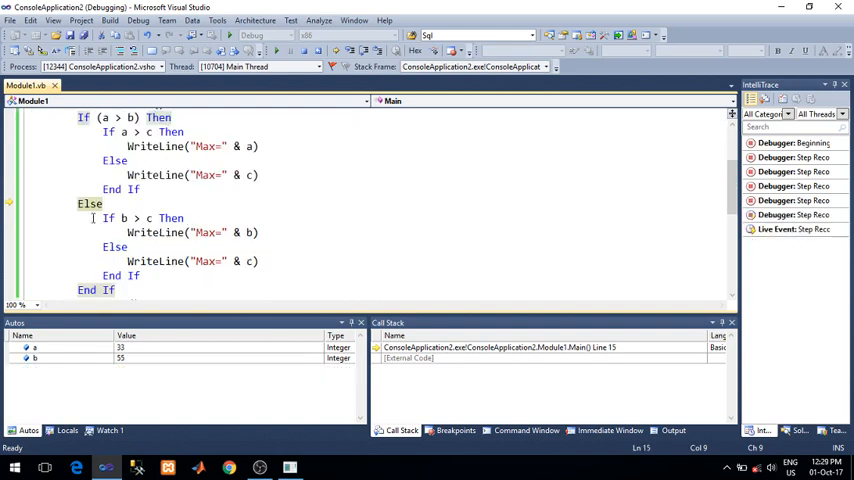
# - Step with F10 through the b > c comparison (b = 55, c = 44) to the inner If's end
pyautogui.press('F10')
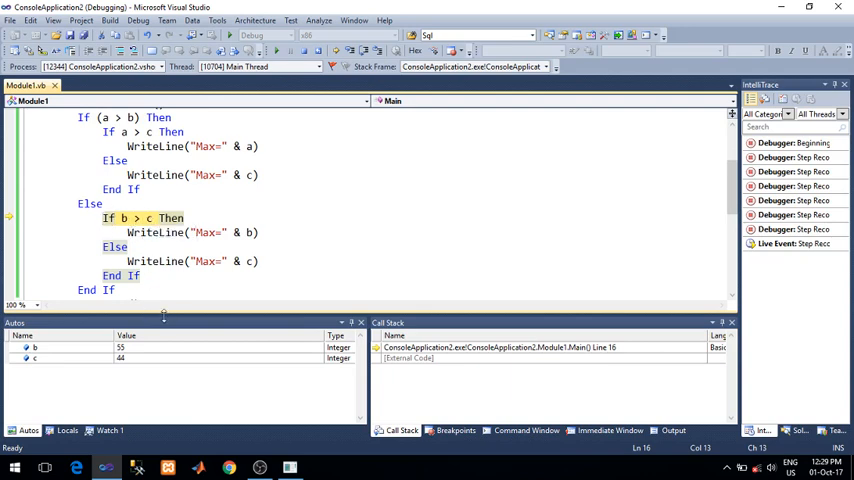
pyautogui.press('F10')
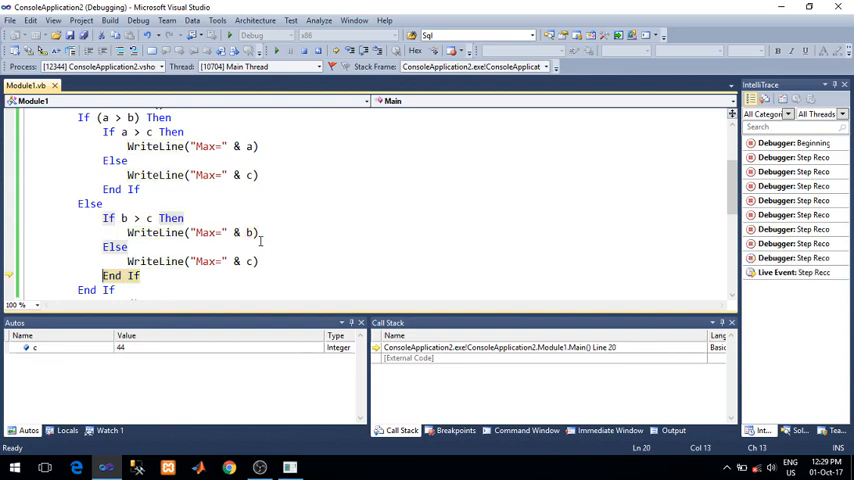
pyautogui.press('F10')
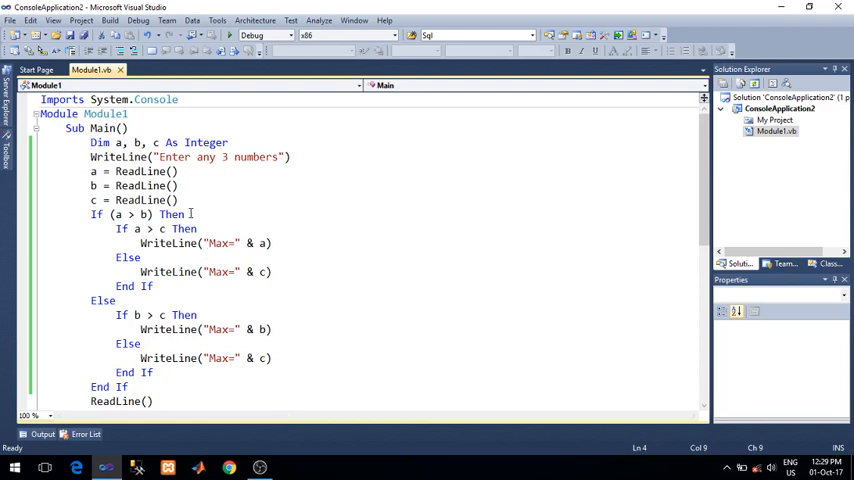
pyautogui.moveTo(45, 159)
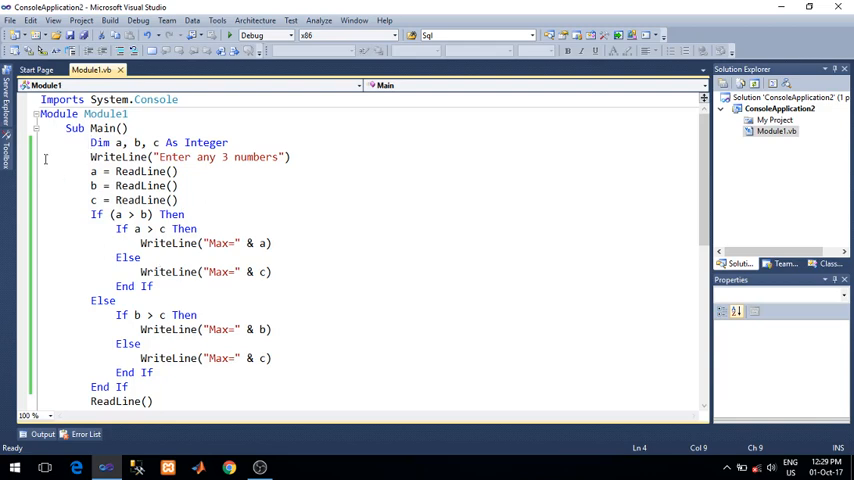